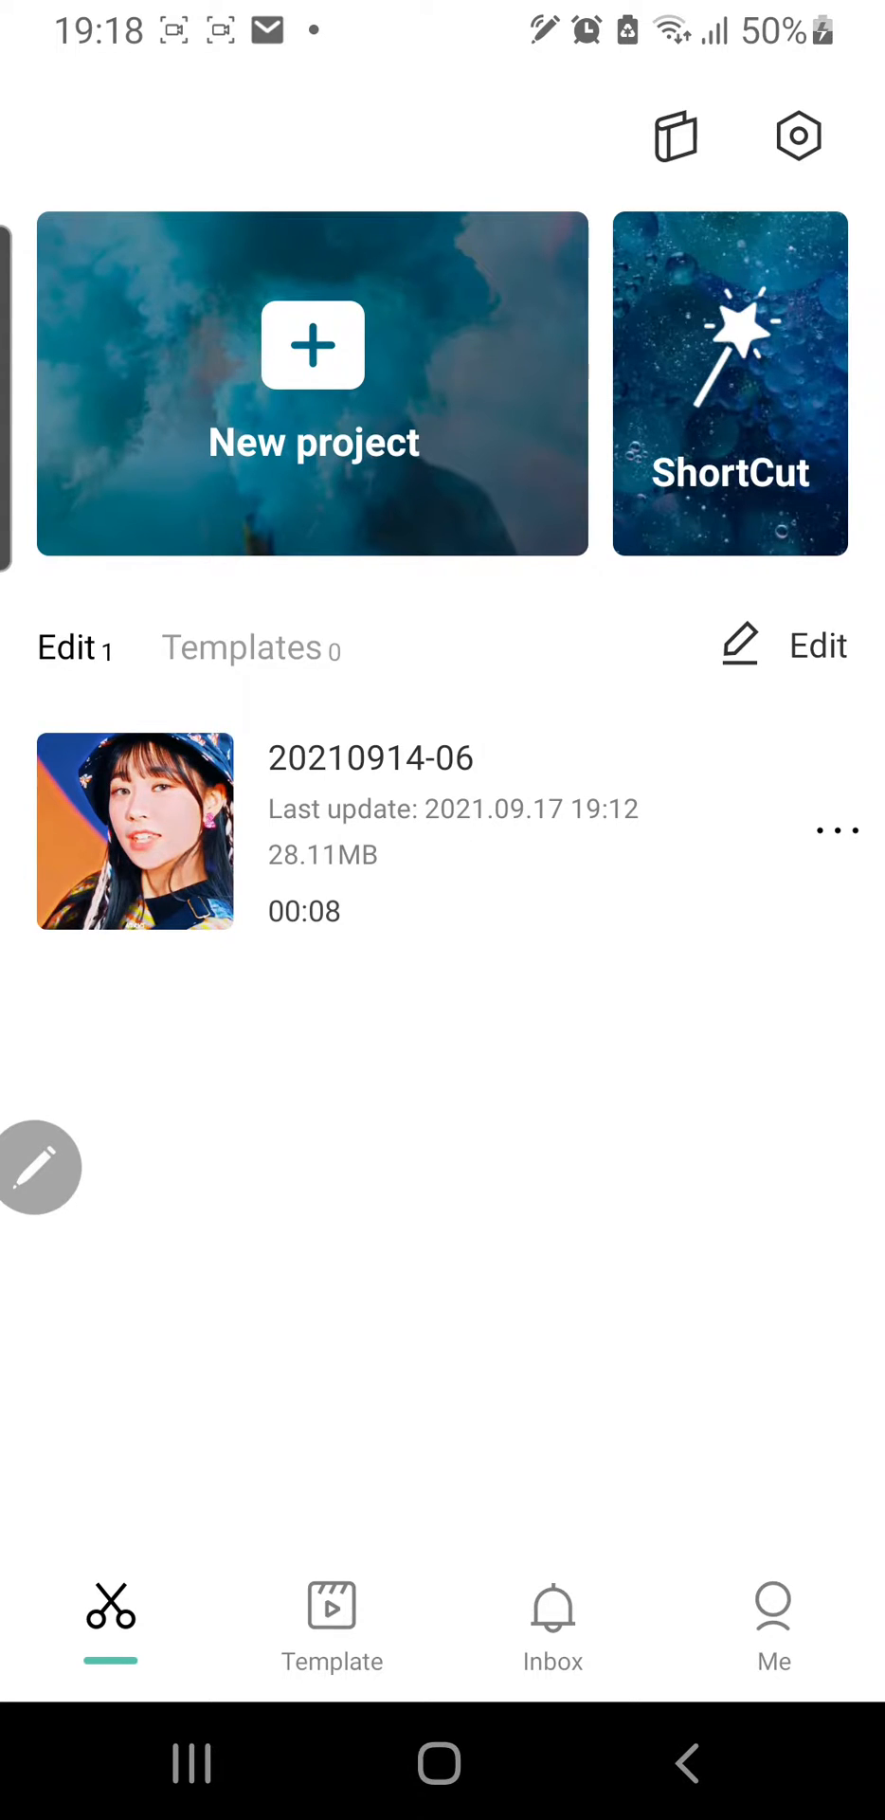
Create a new project with the 00:18 performer video.
left_click(312, 383)
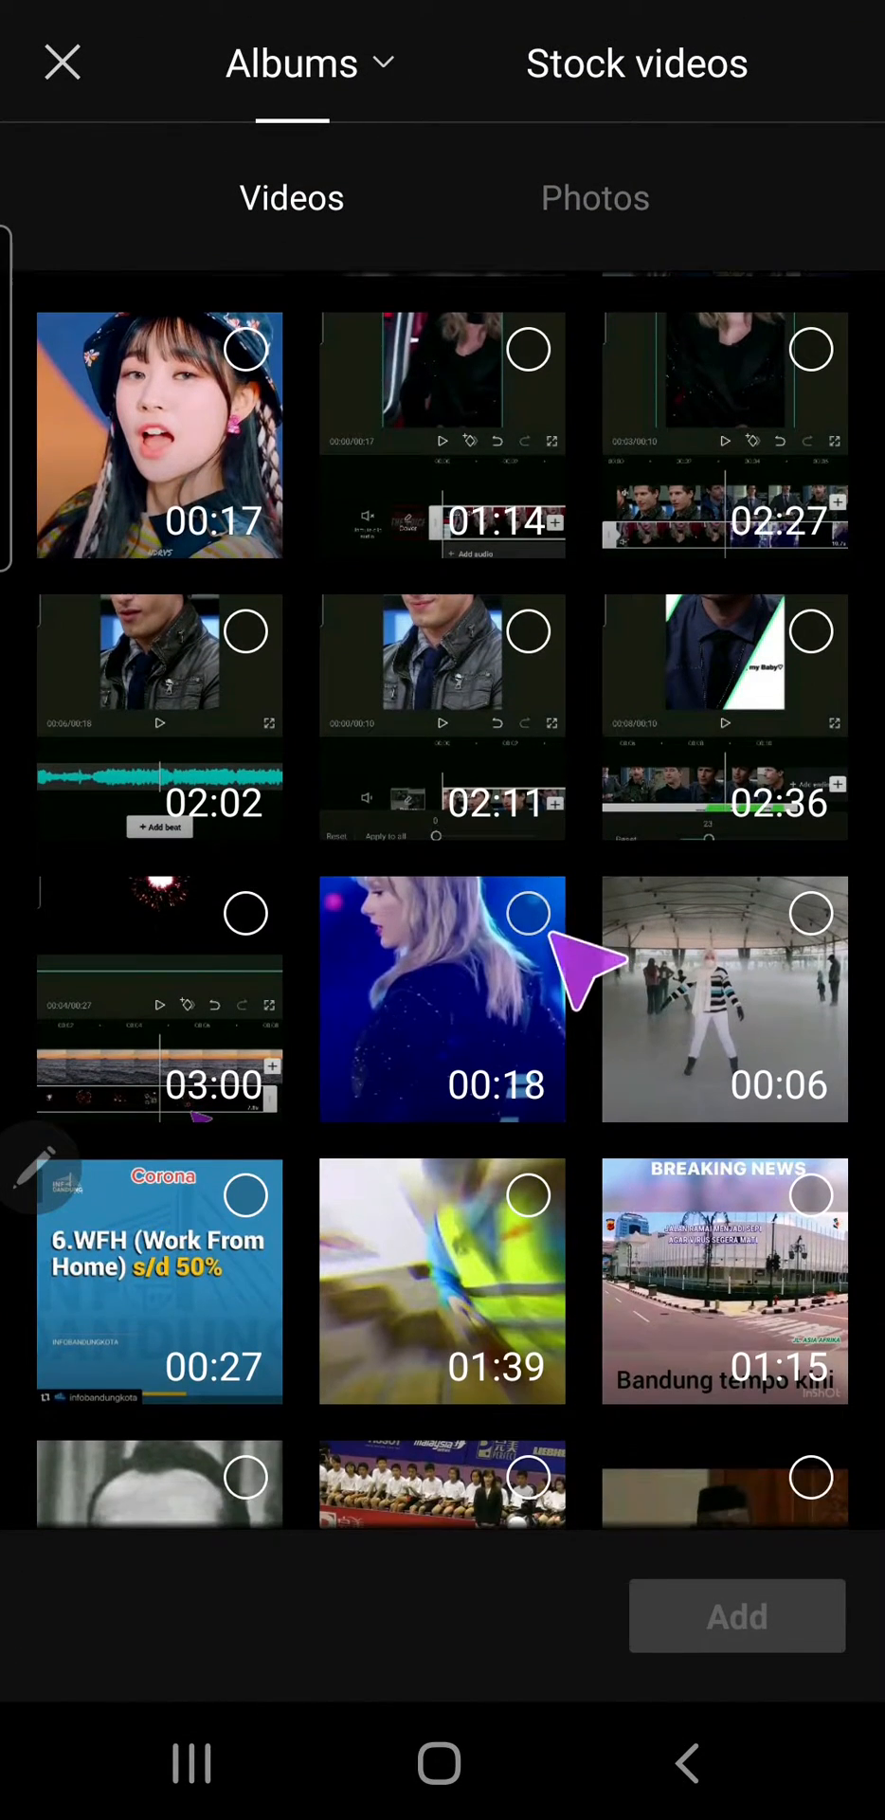
left_click(529, 913)
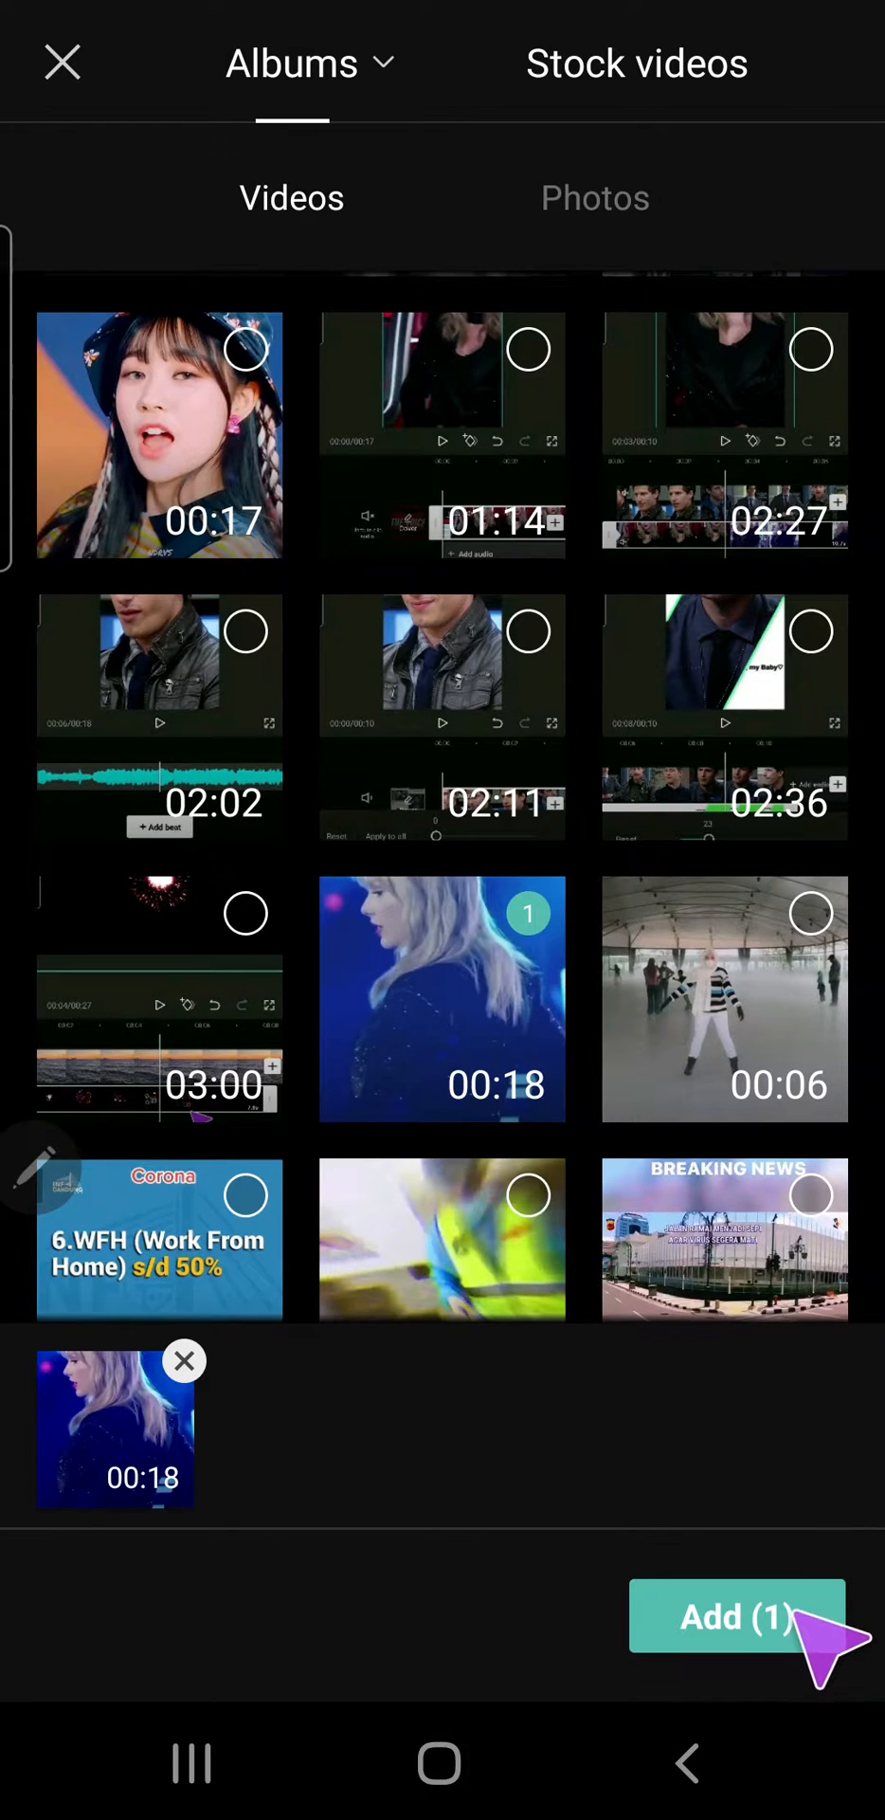
left_click(737, 1616)
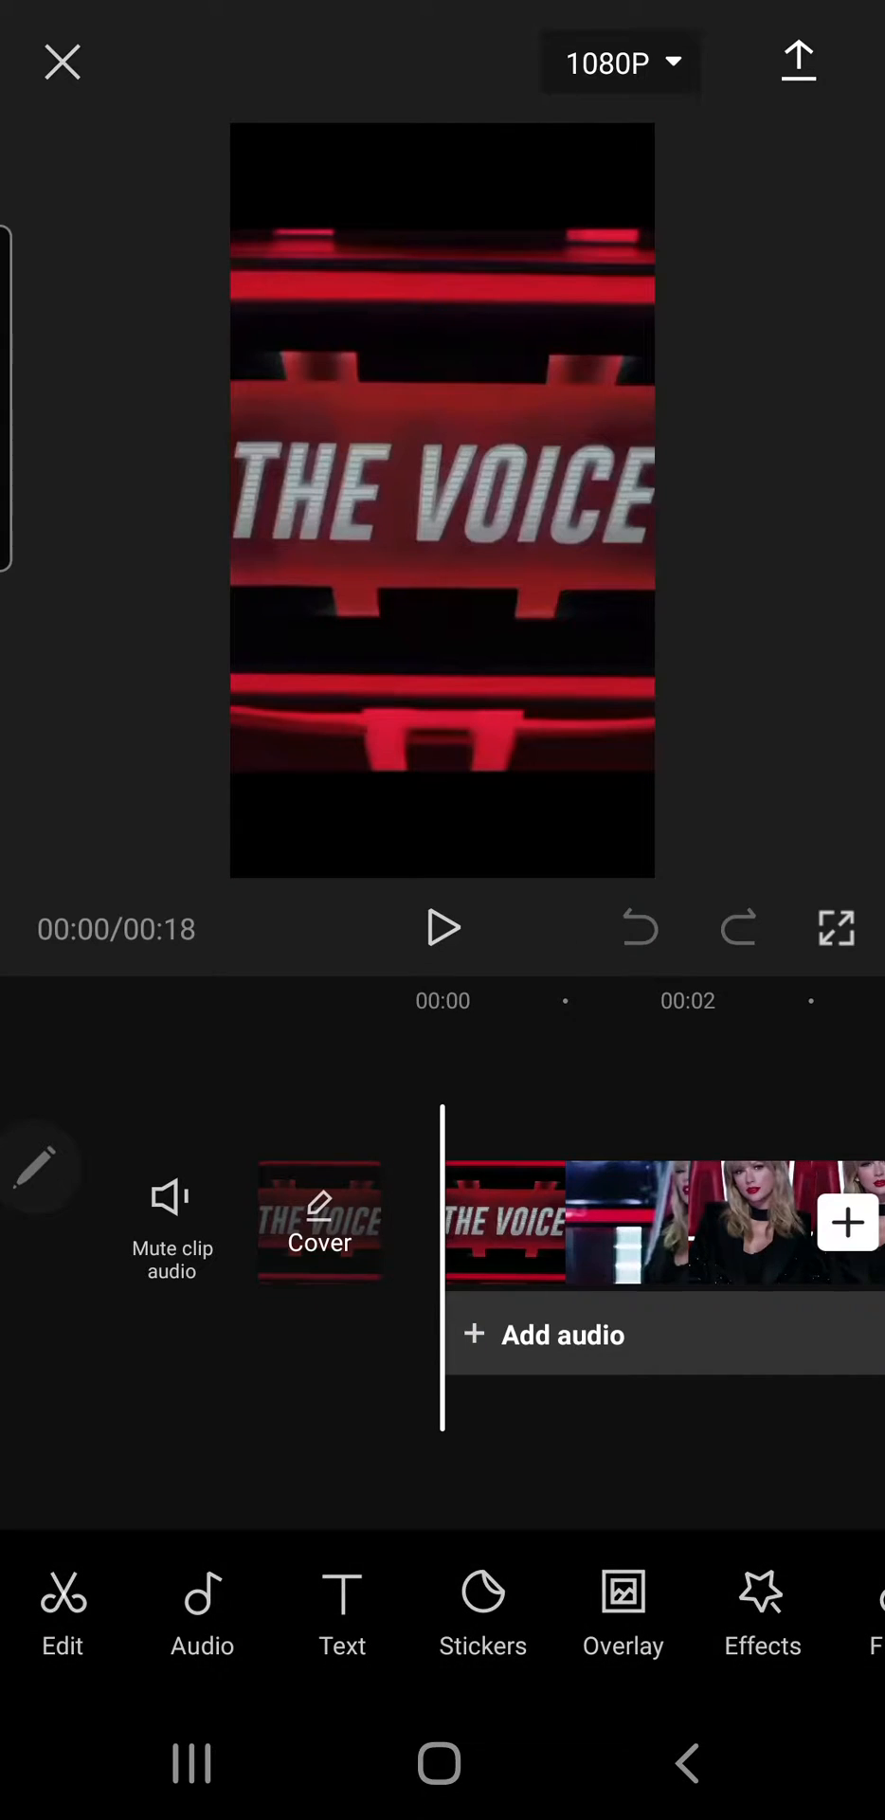
Trim the performer clip to 17 seconds and set the format to 1:1.
left_click(708, 1222)
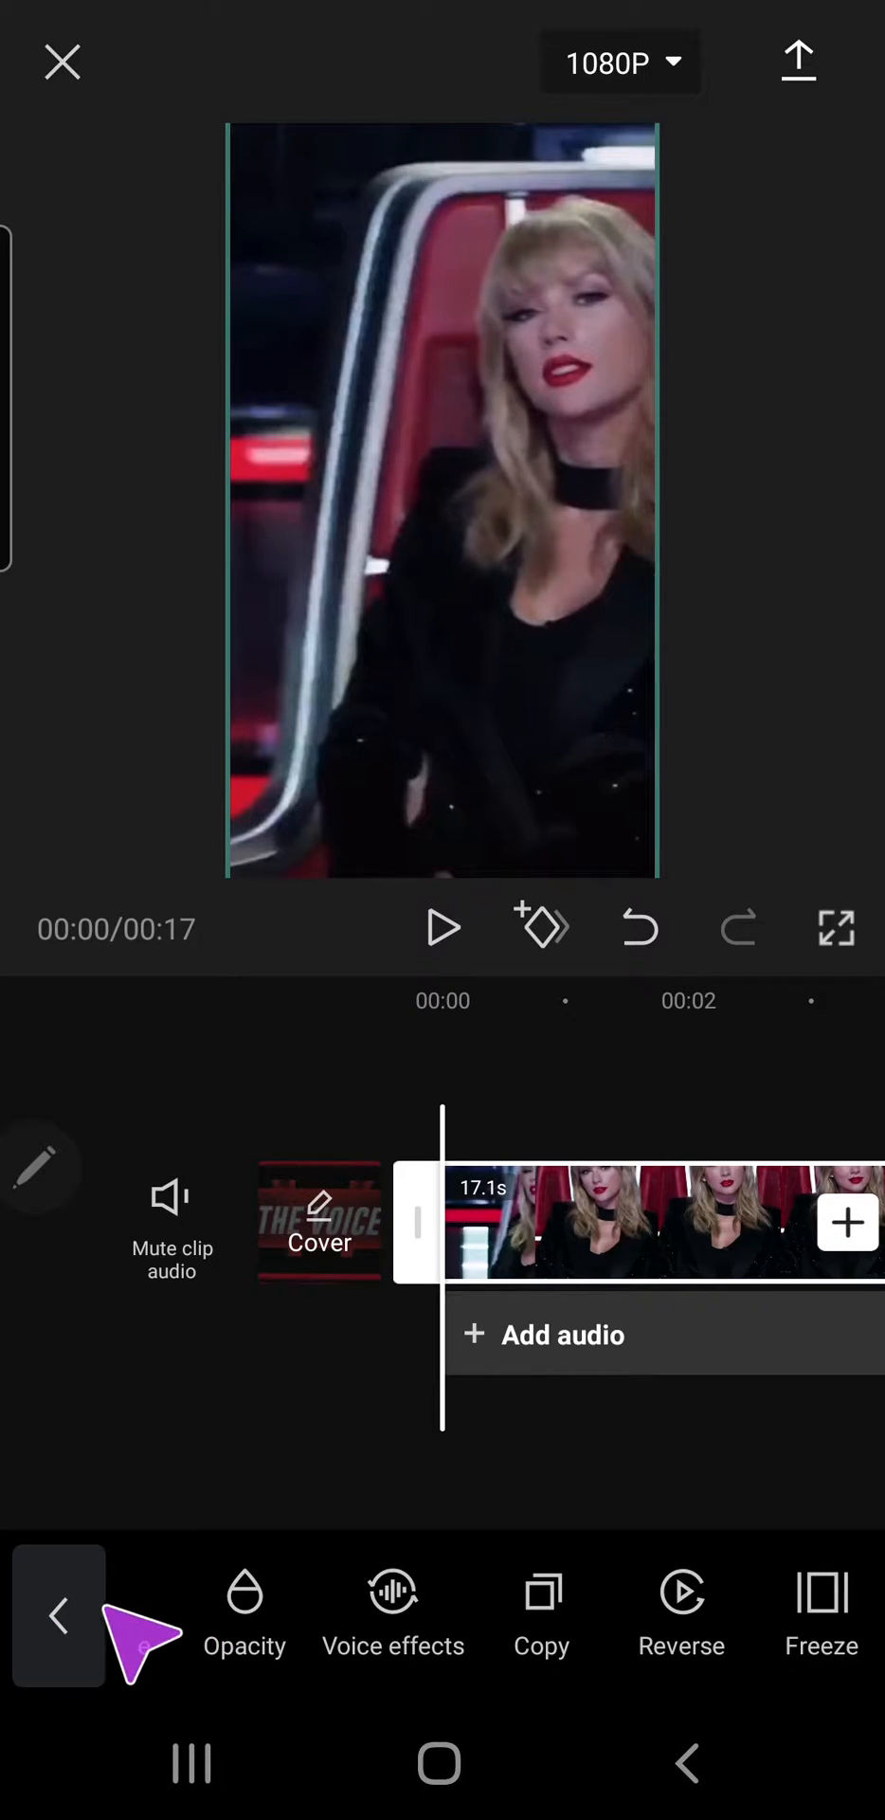
left_click(58, 1615)
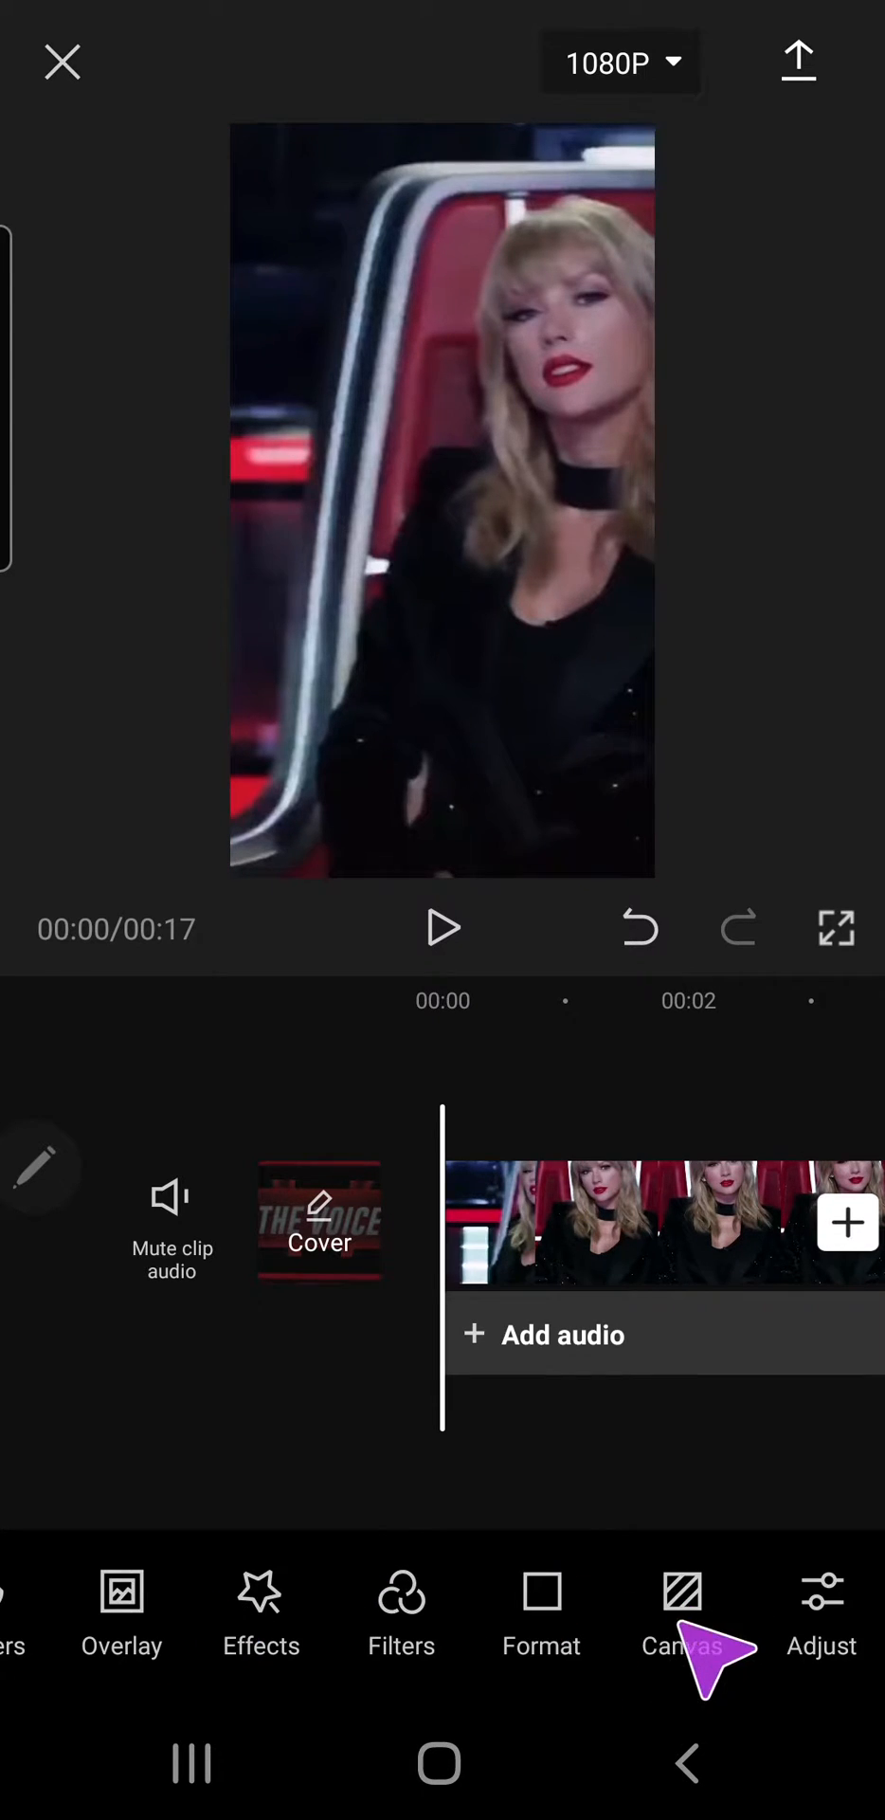
left_click(682, 1614)
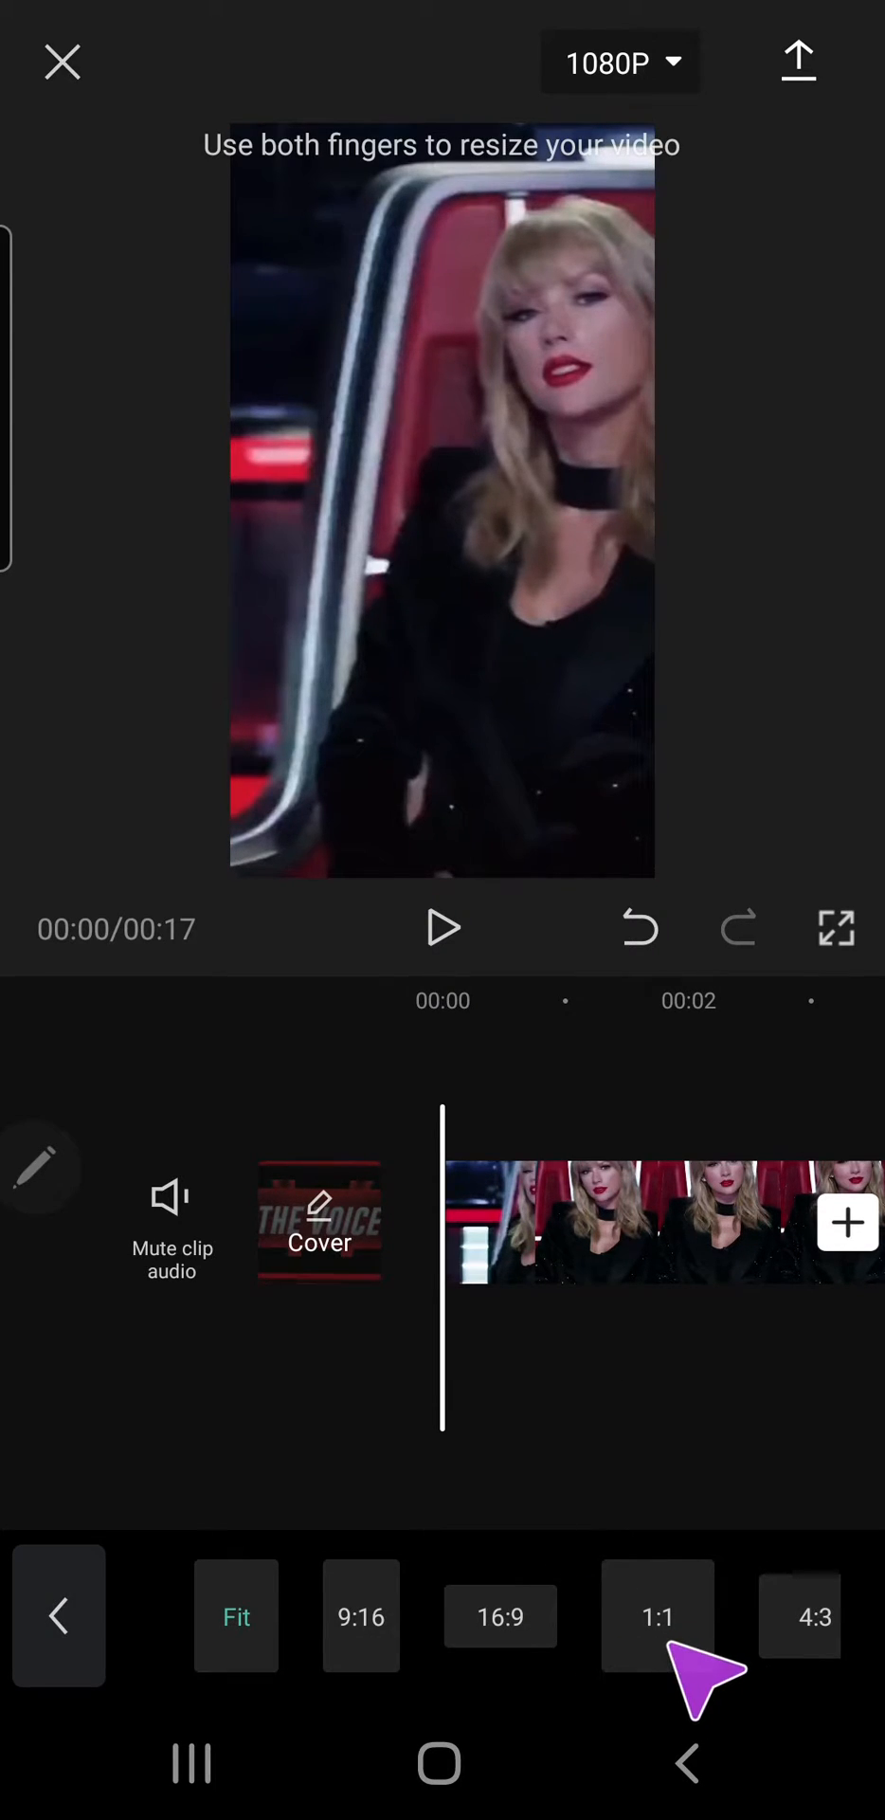
left_click(657, 1615)
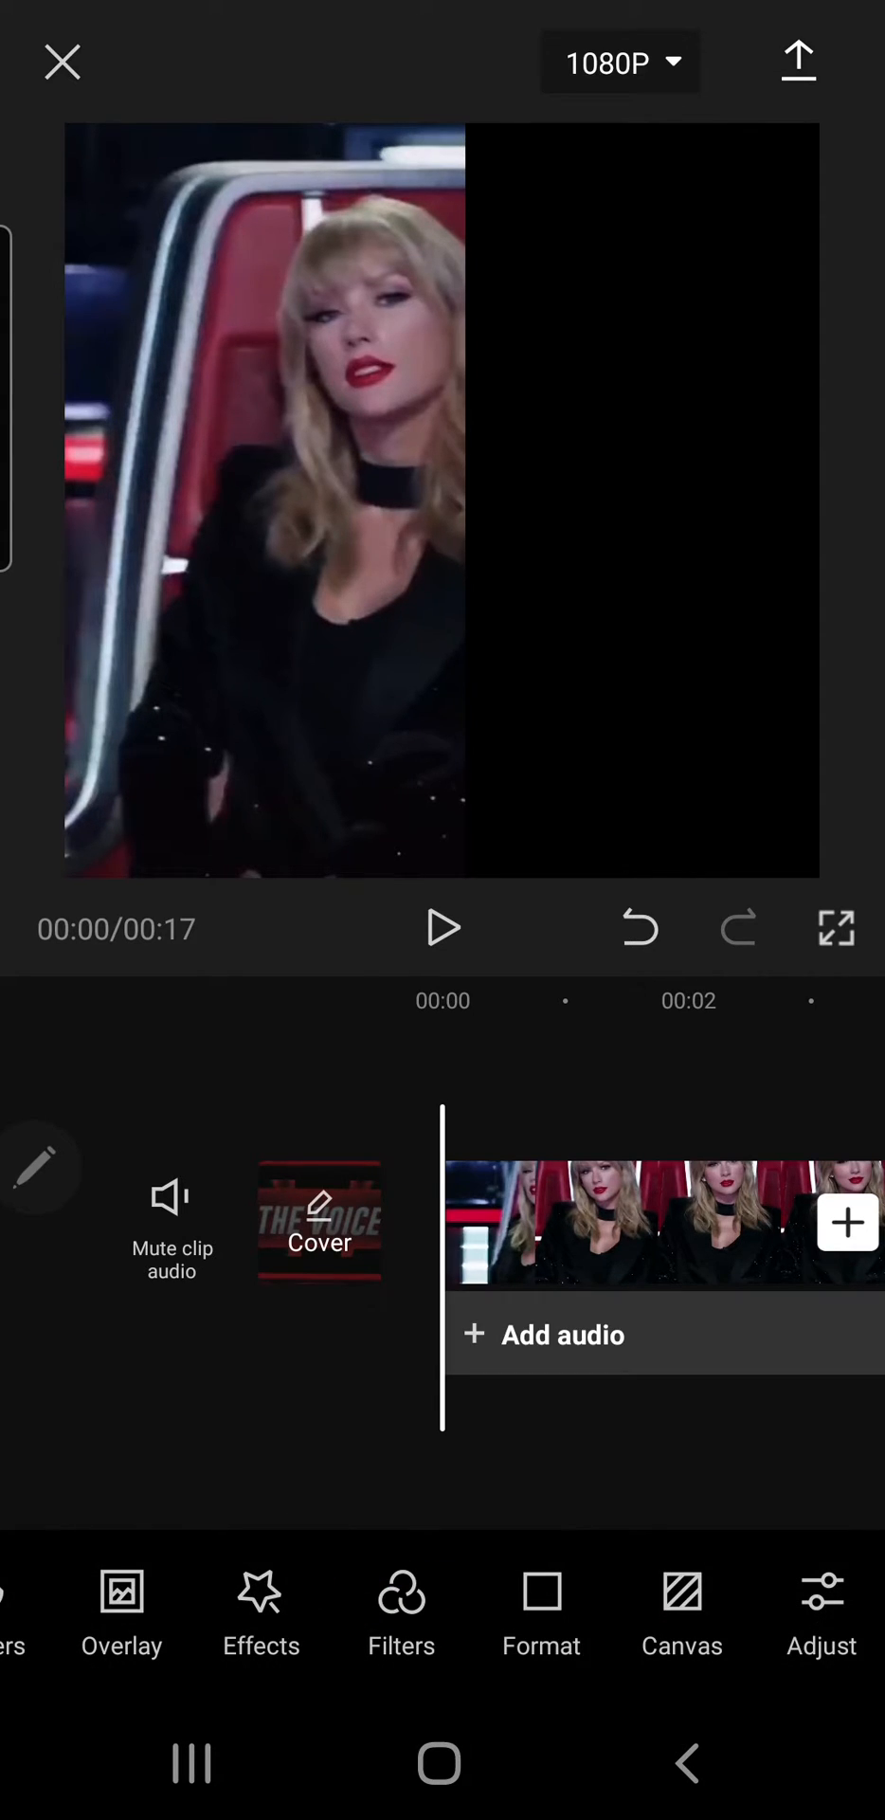
Add the 00:17 bucket-hat girl clip as an overlay layer.
left_click(845, 1222)
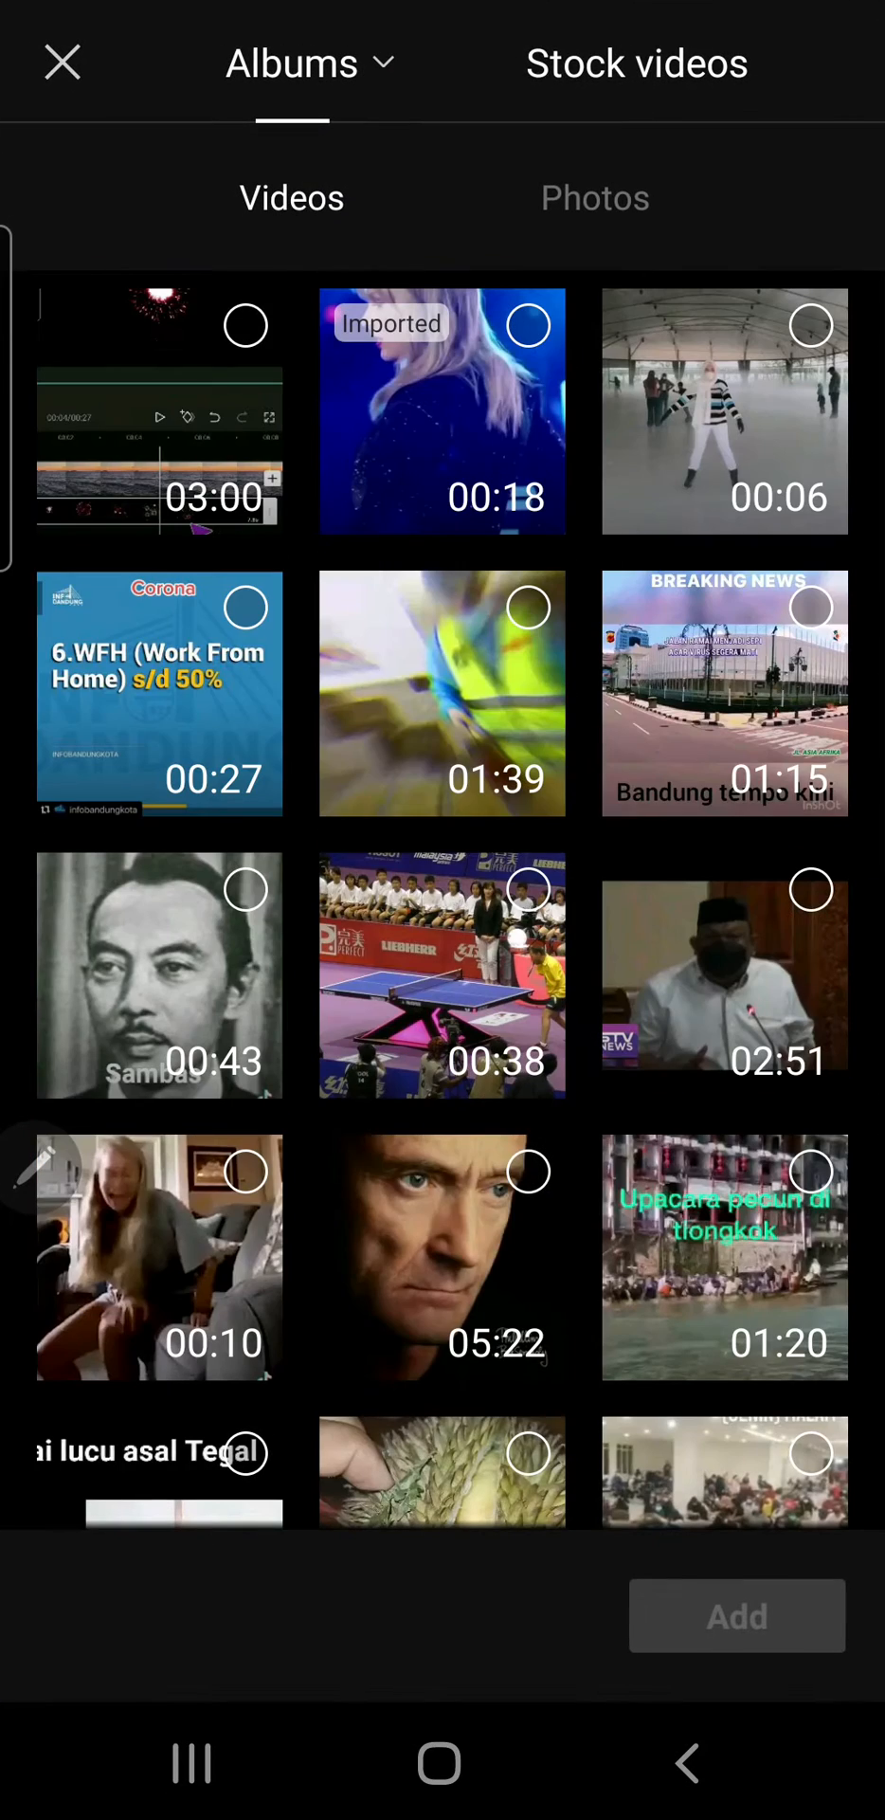
scroll("up", 3)
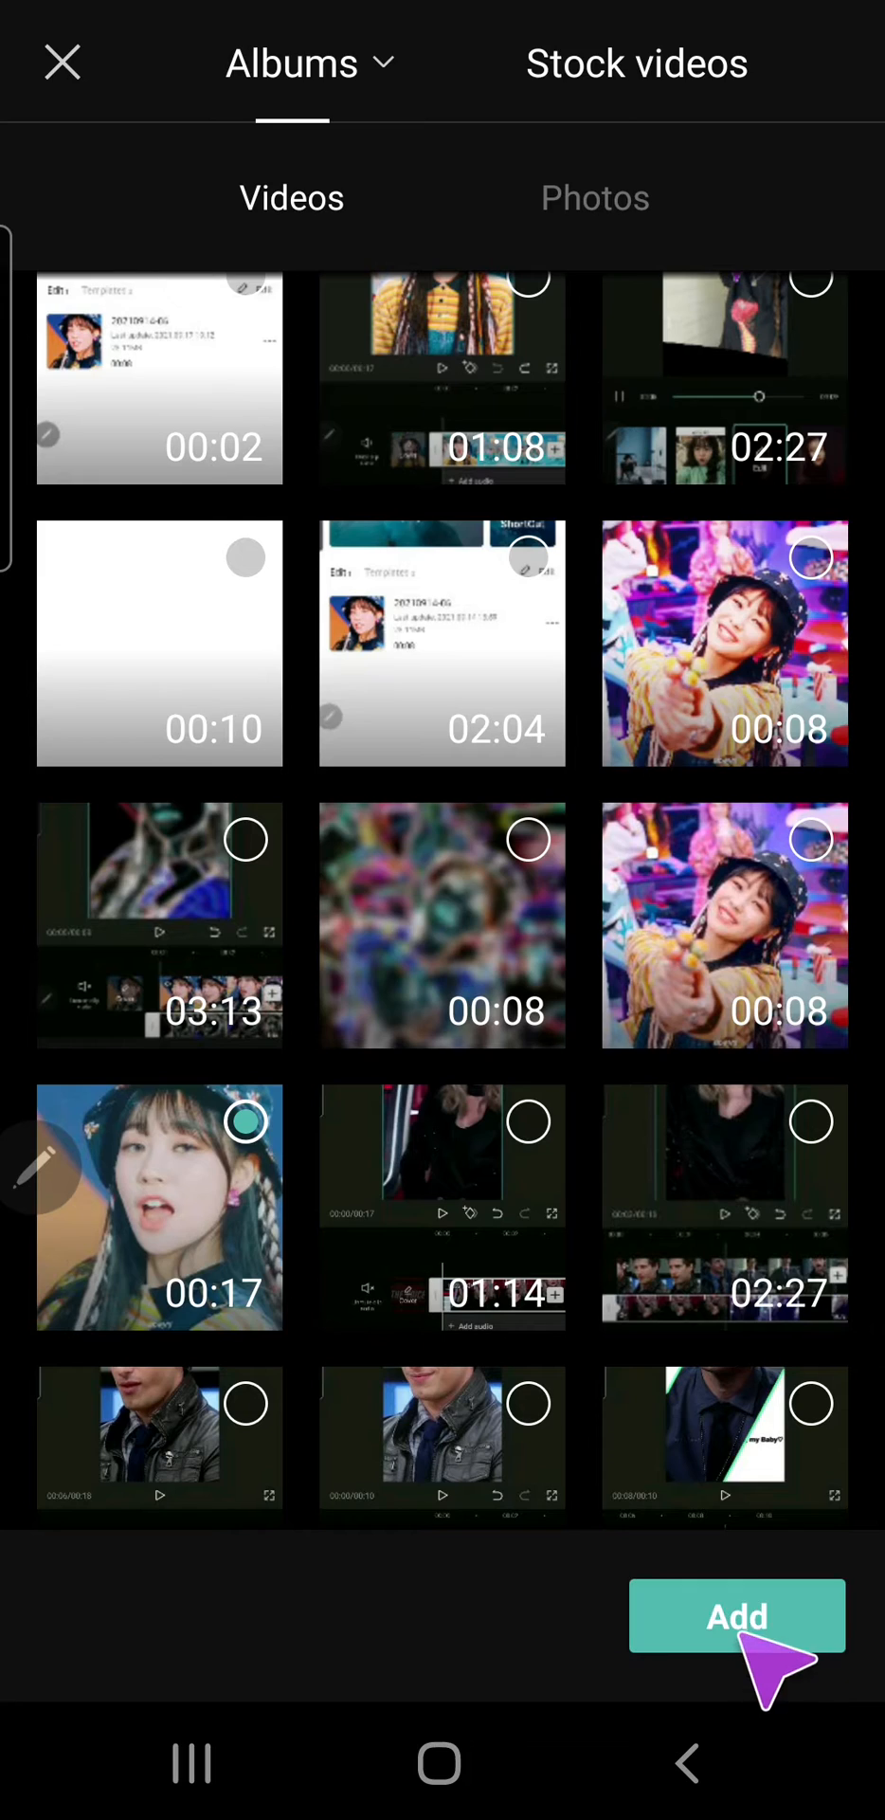
left_click(737, 1615)
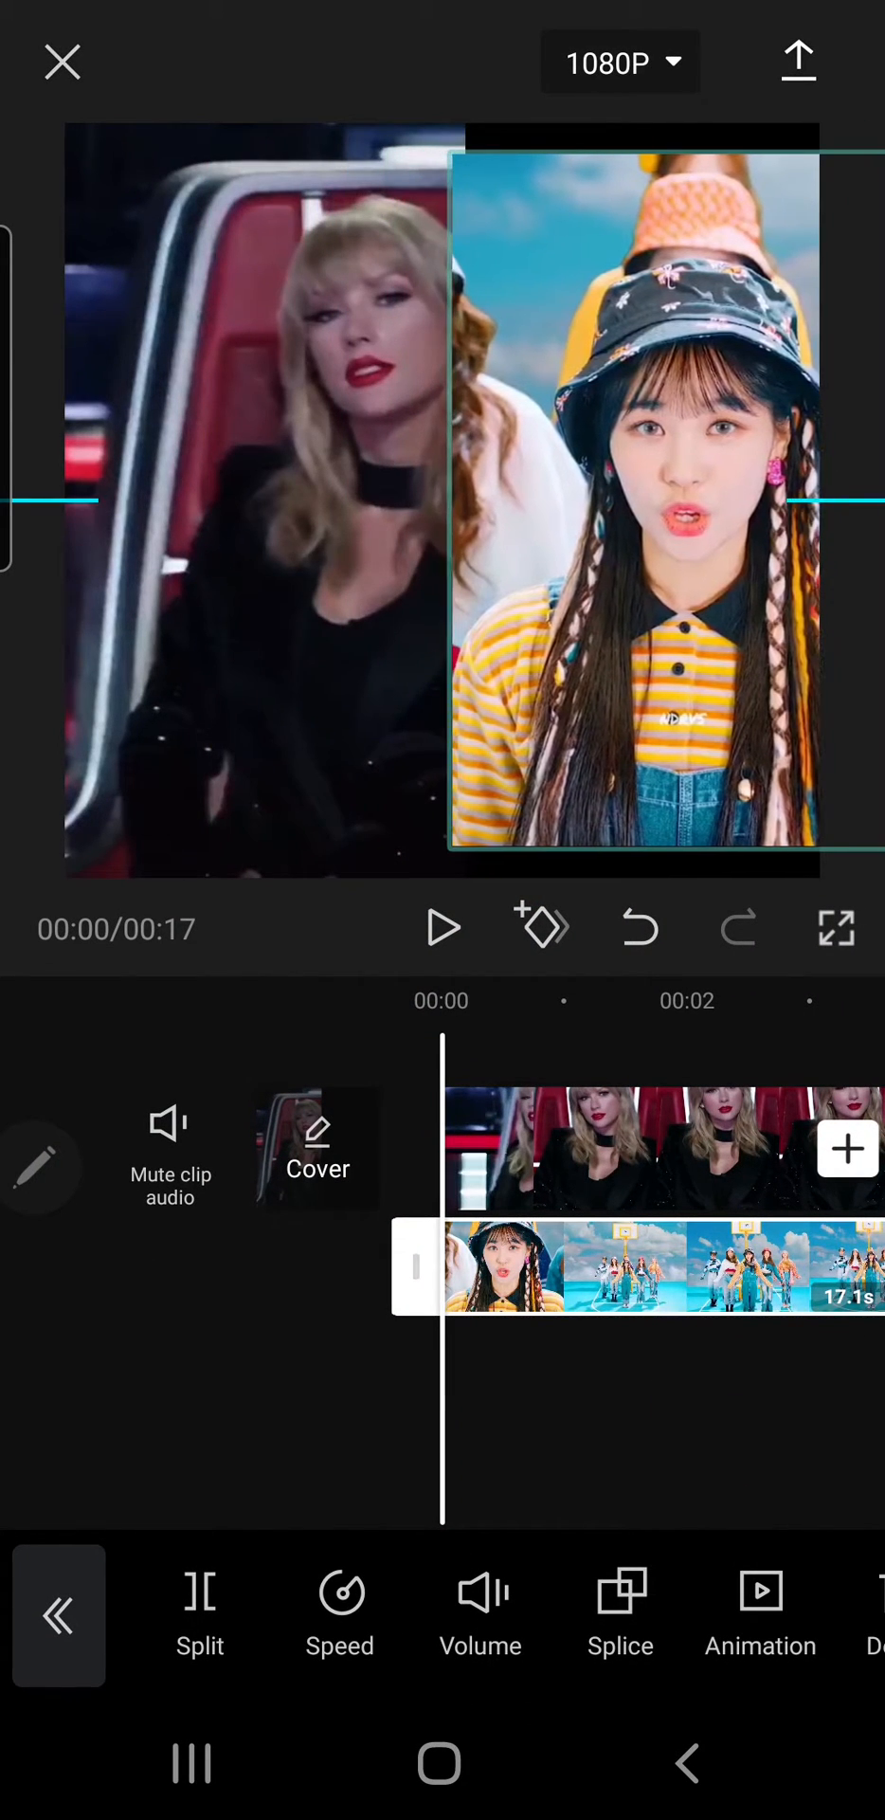
Resize and position both clips side by side, meeting at the centre.
left_click(661, 1149)
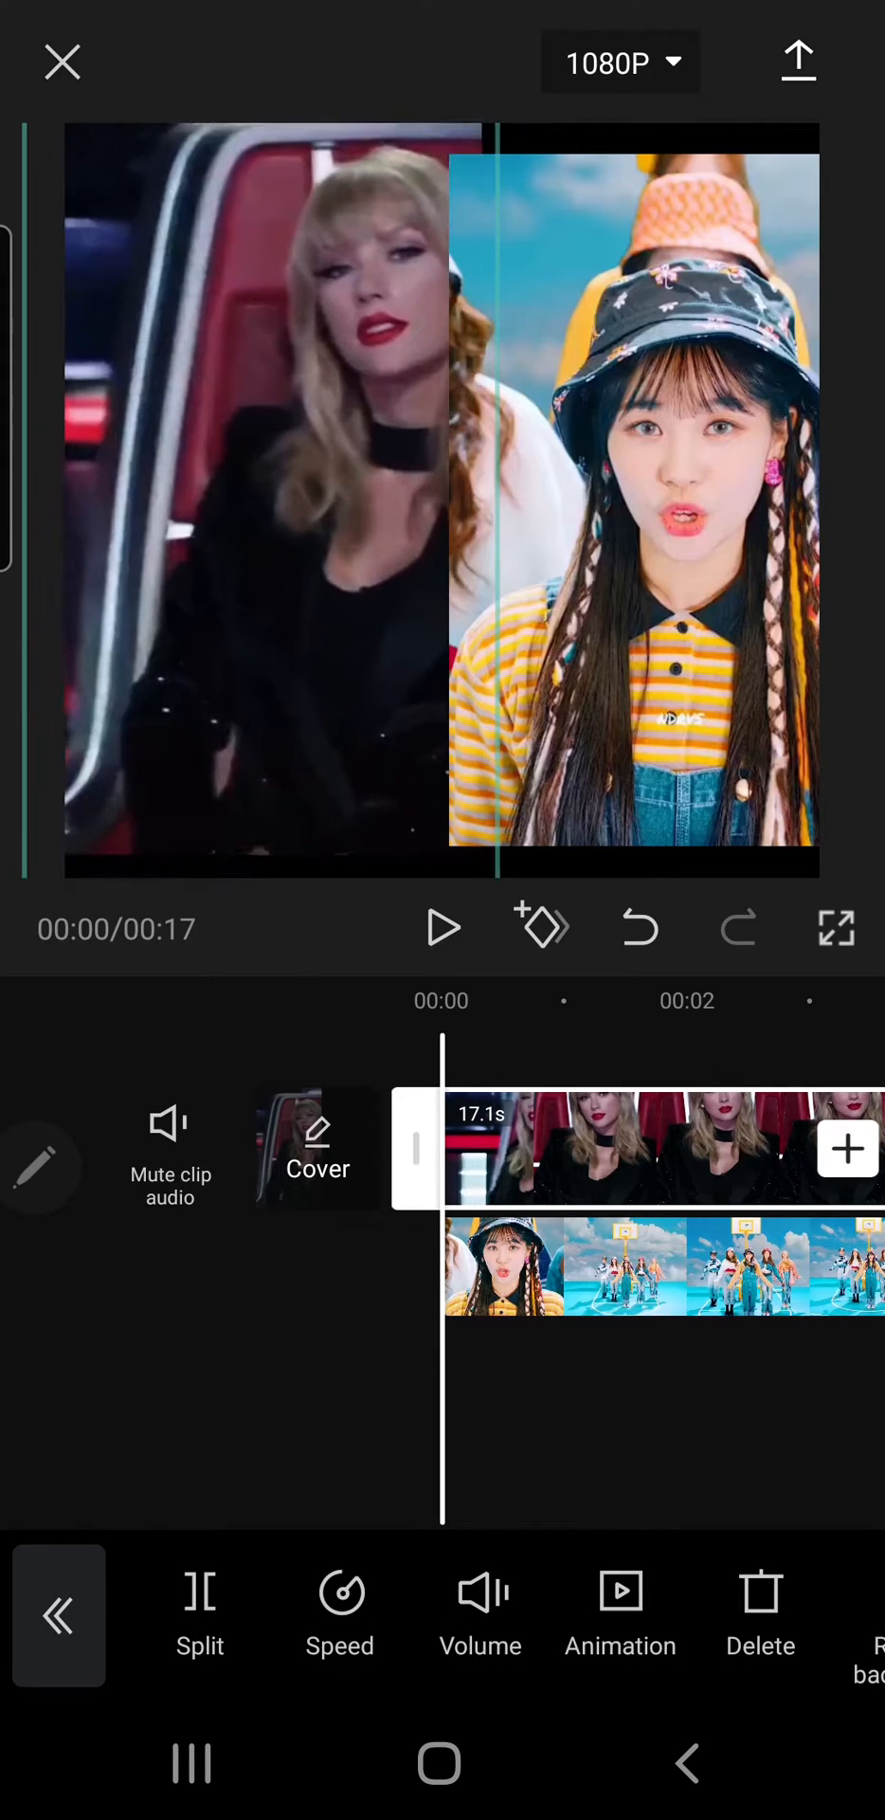
left_click(260, 465)
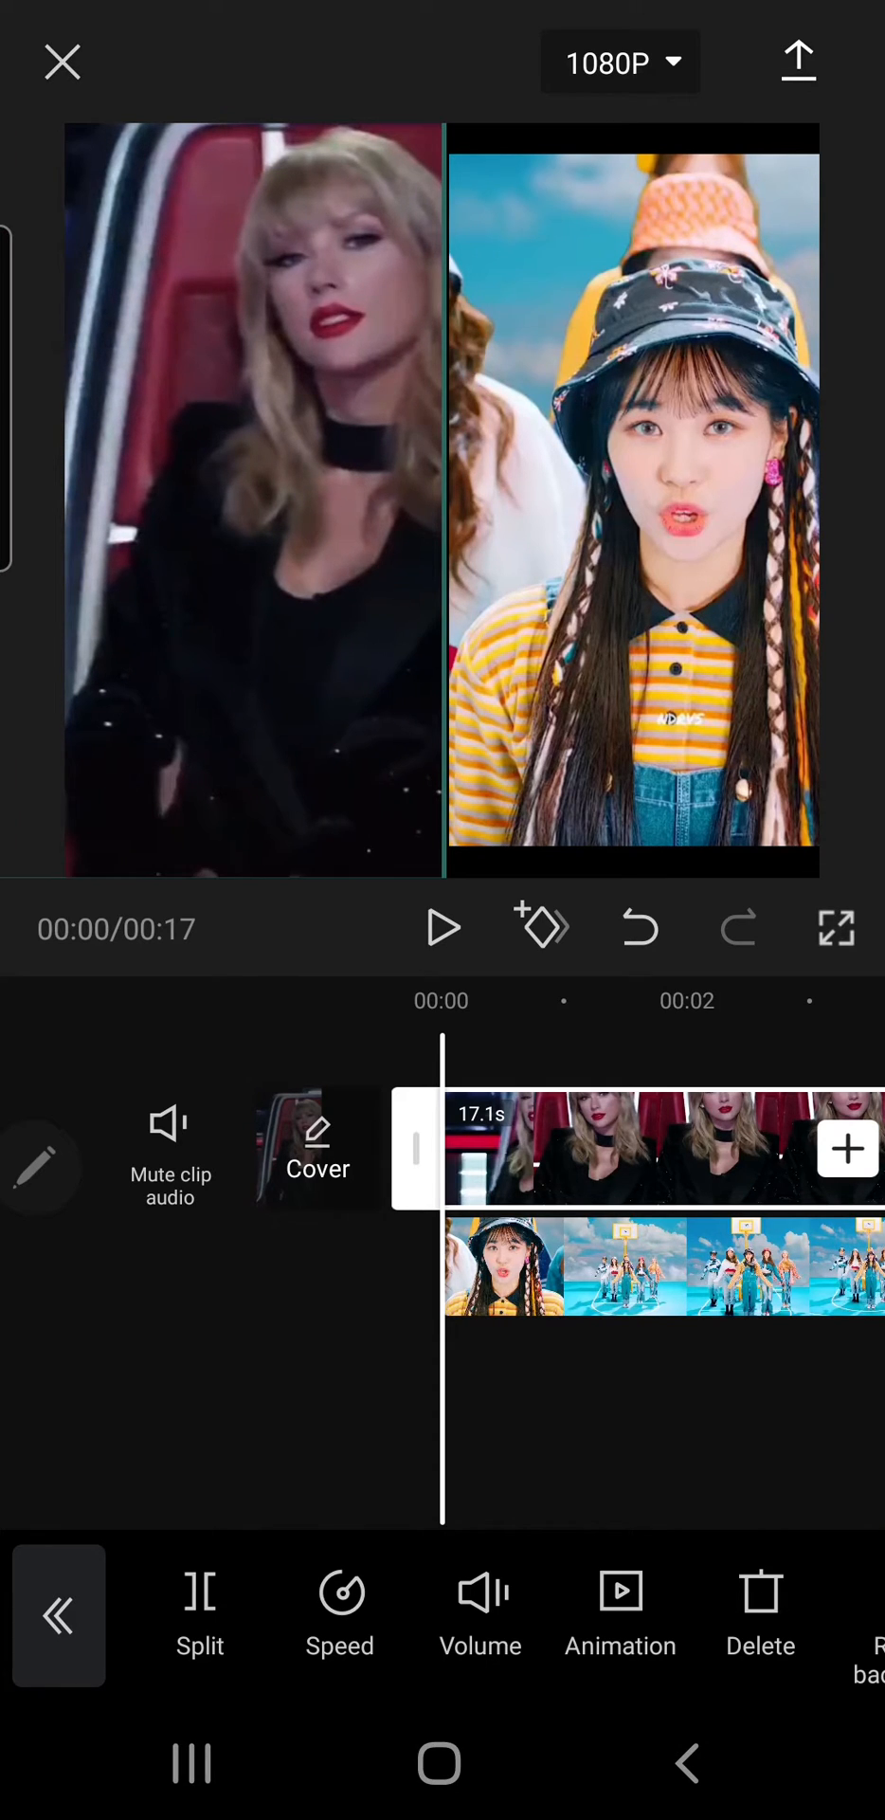
left_click(57, 1614)
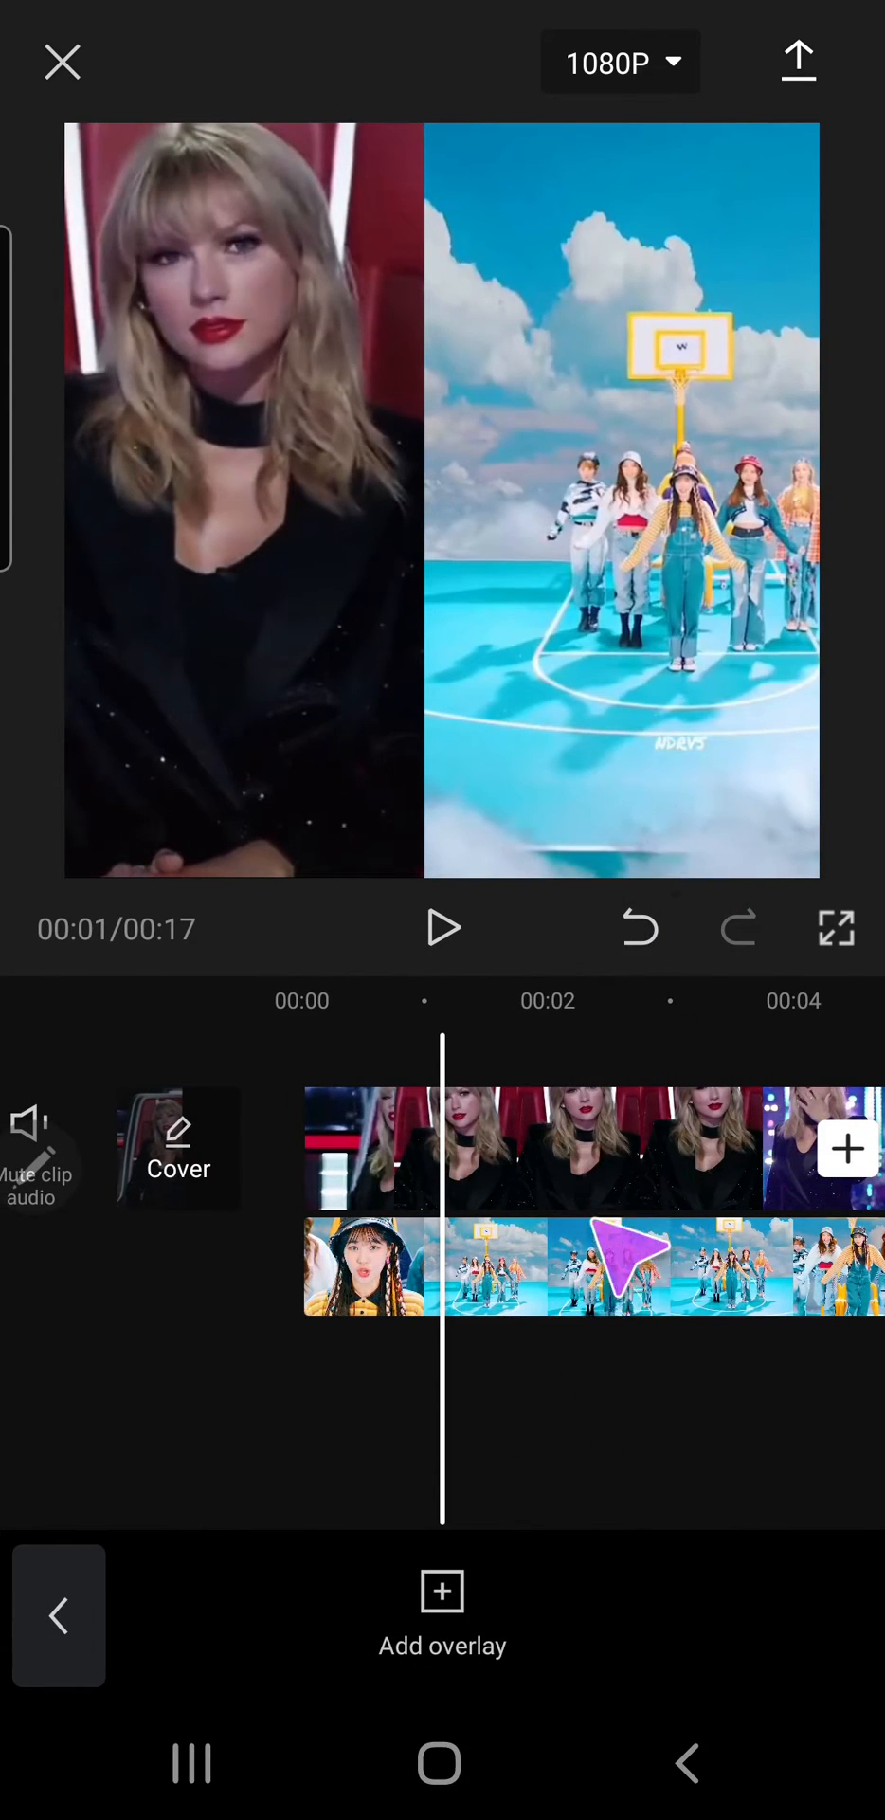
left_click(442, 927)
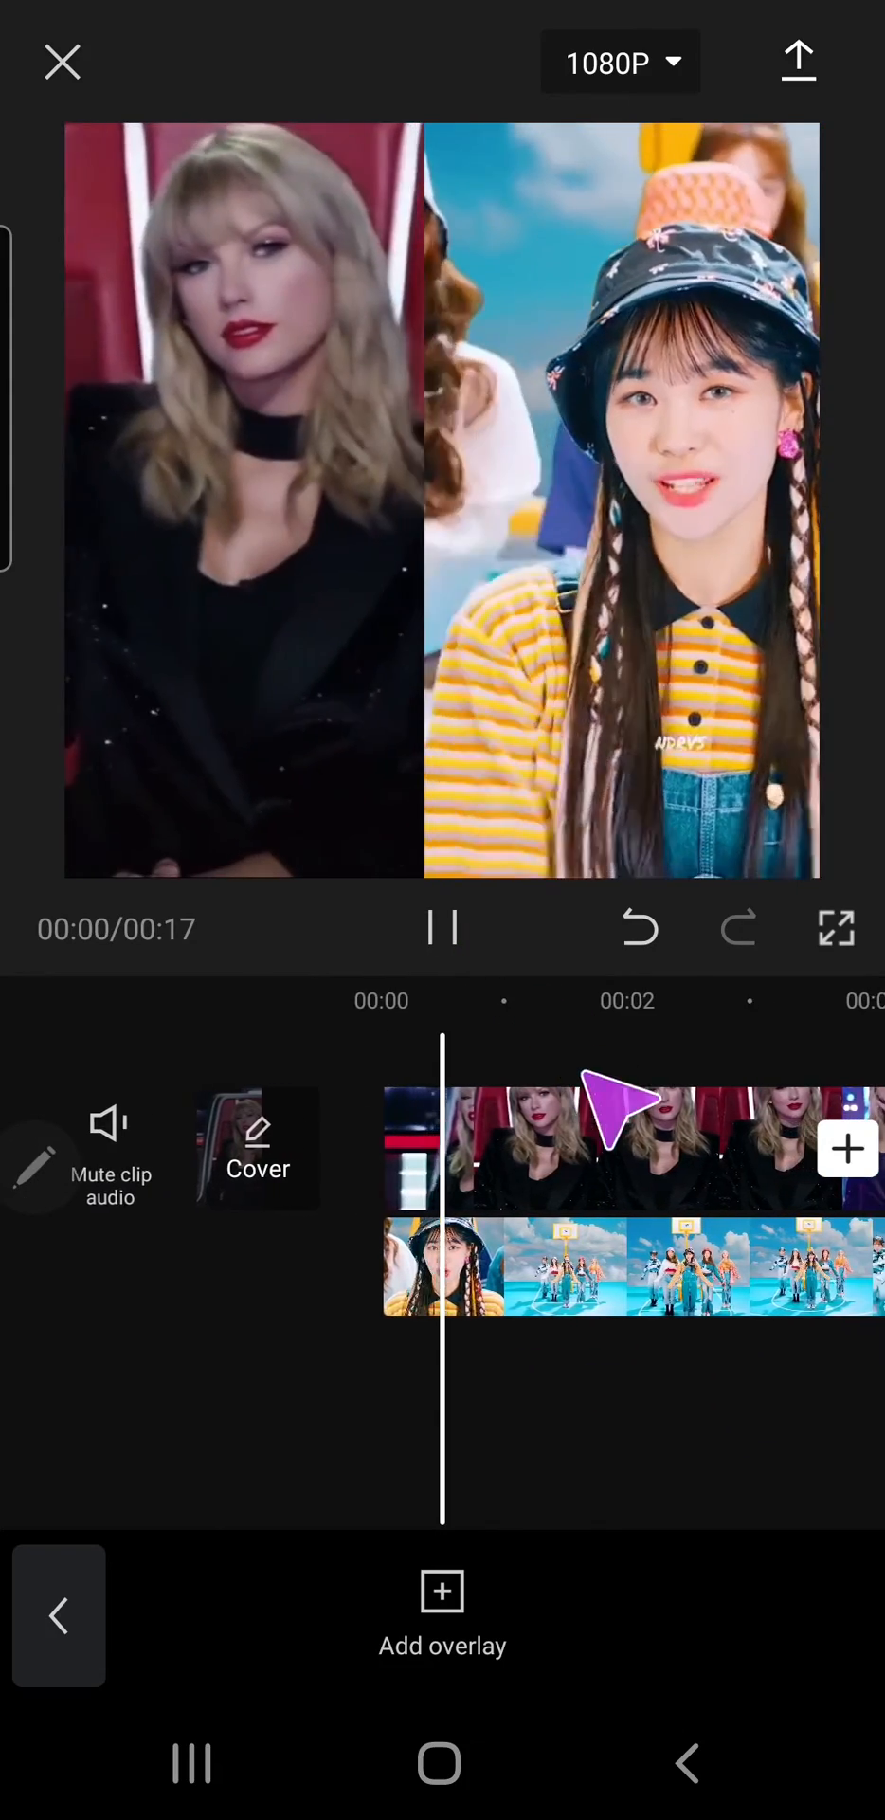
left_click(441, 926)
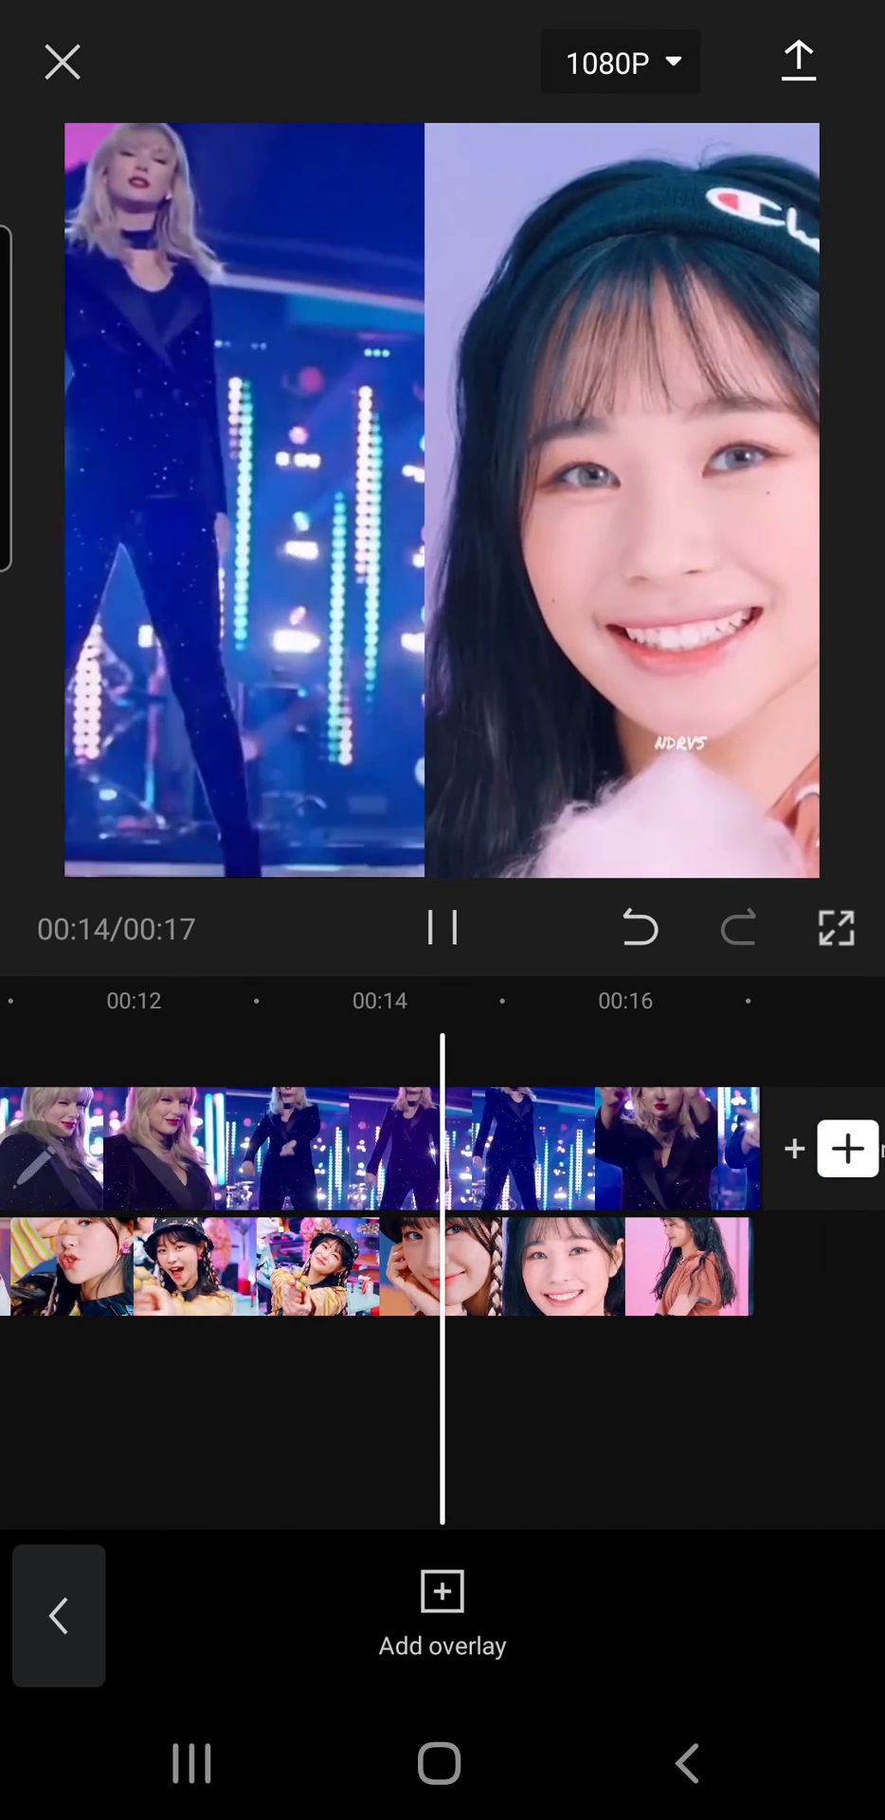
left_click(442, 926)
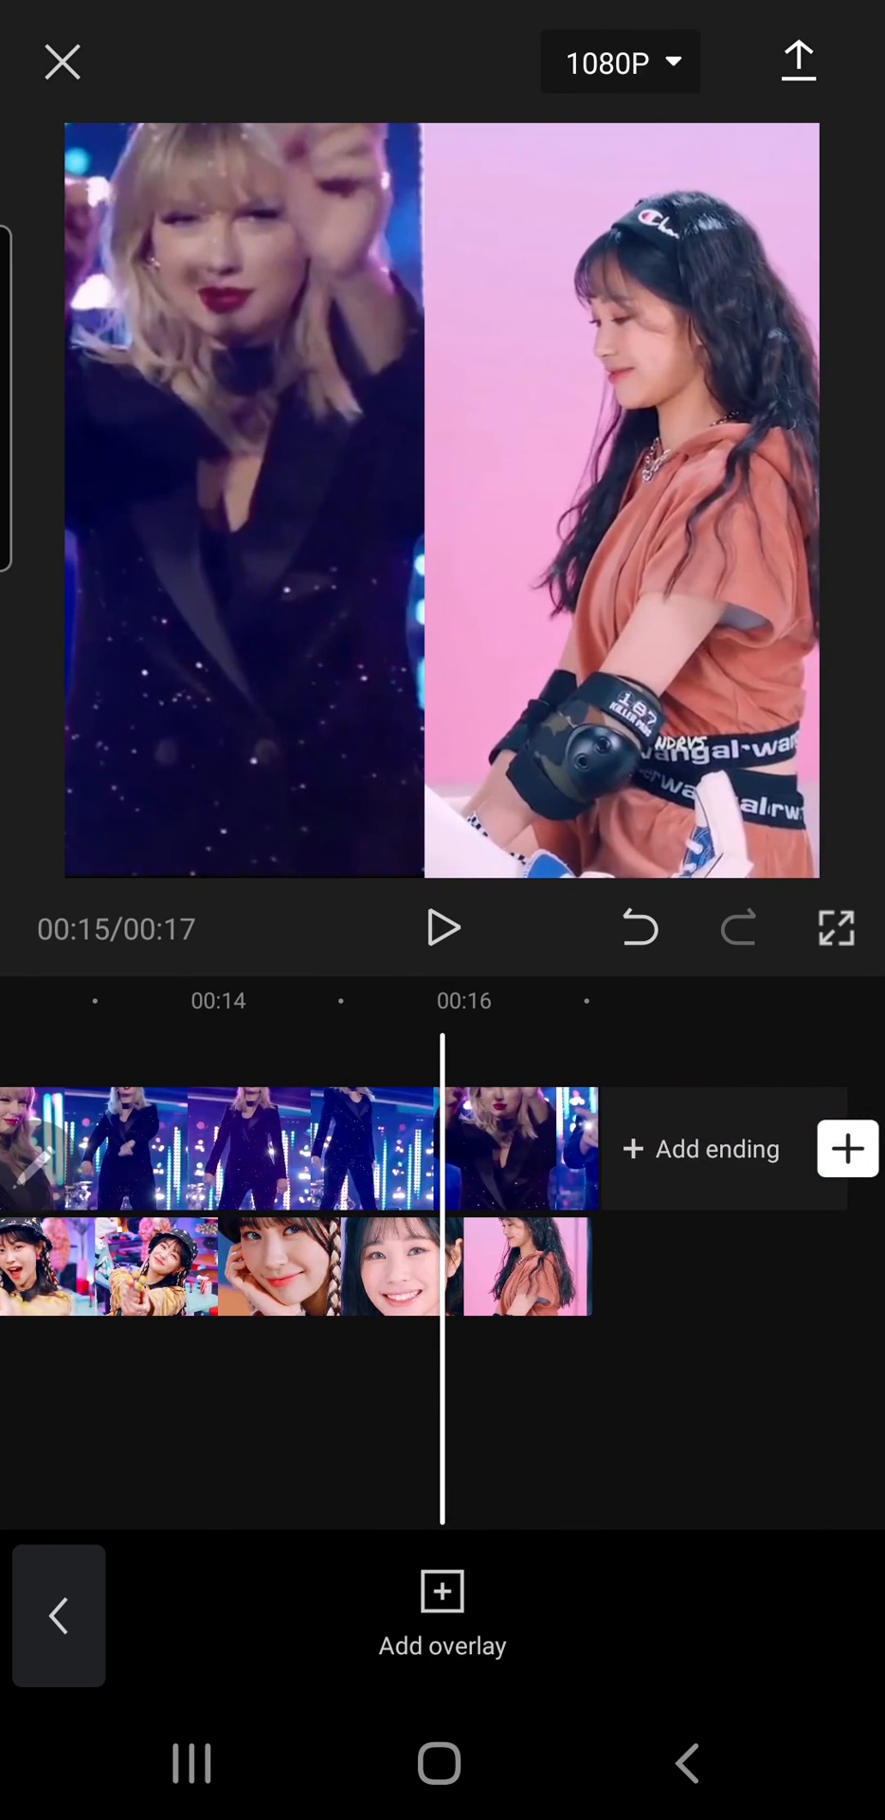